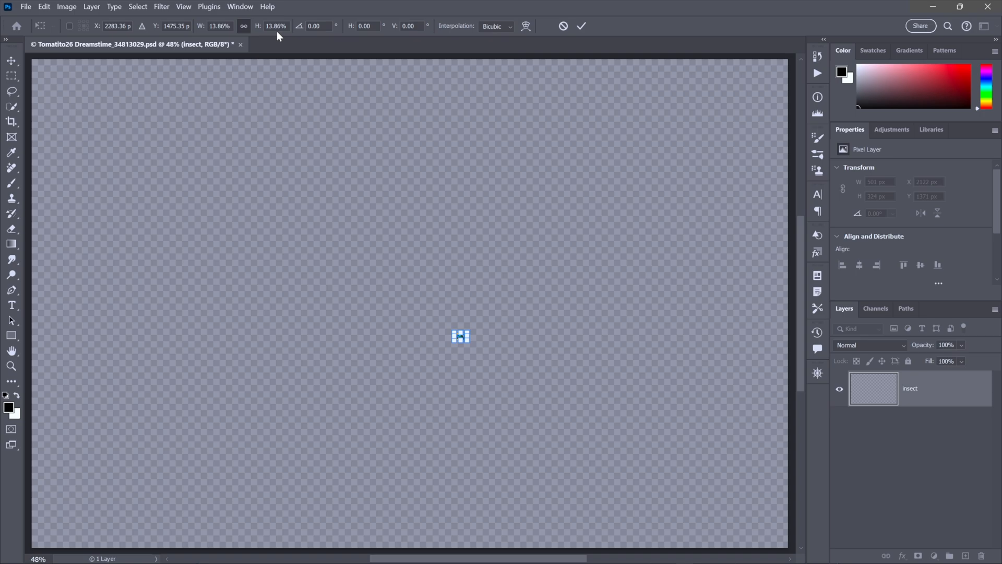
Shrink the insect layer to about 13.86% width and height near the canvas centre
click(342, 44)
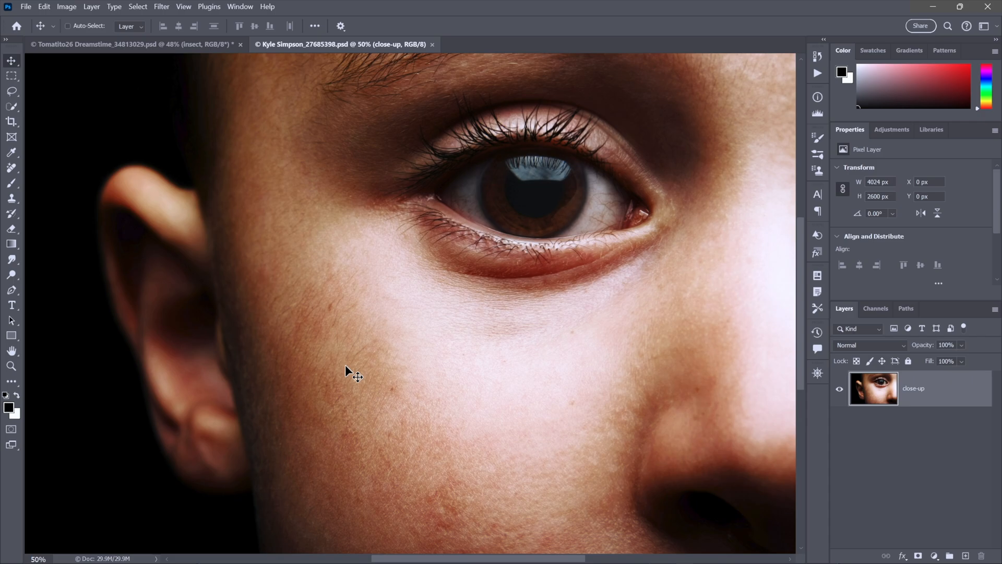
Convert the eye photo's close-up layer into a smart object via Convert for Smart Filters
click(161, 6)
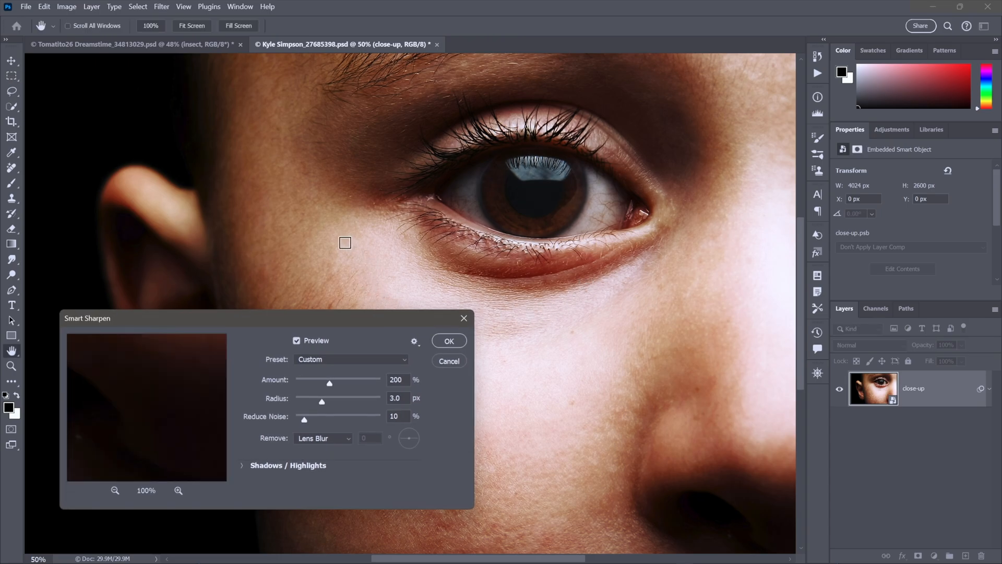
Apply Smart Sharpen with Amount 200%, Radius 3.0 px and Reduce Noise 10%
click(448, 340)
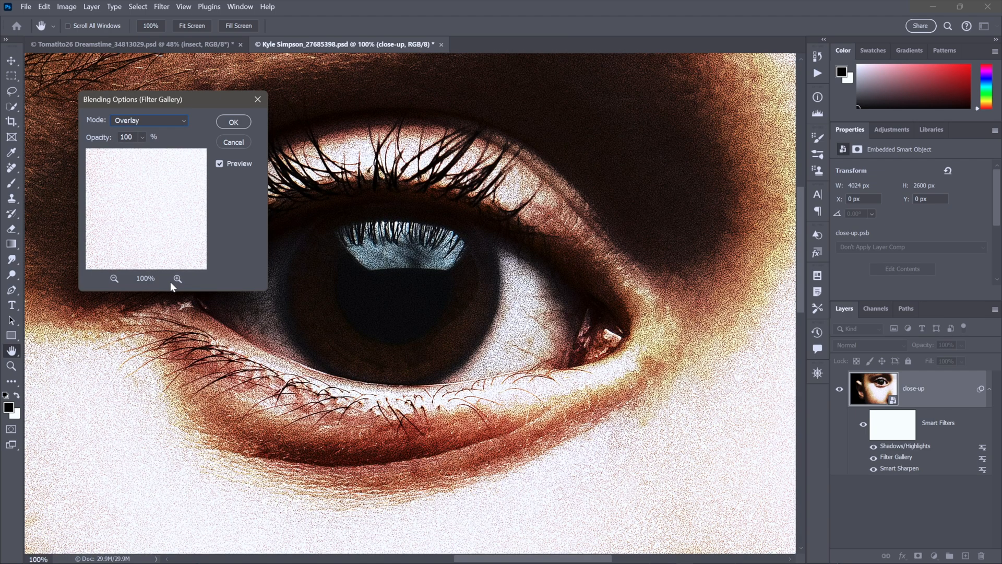
Confirm Overlay blending at 100% opacity for the Filter Gallery smart filter
click(233, 121)
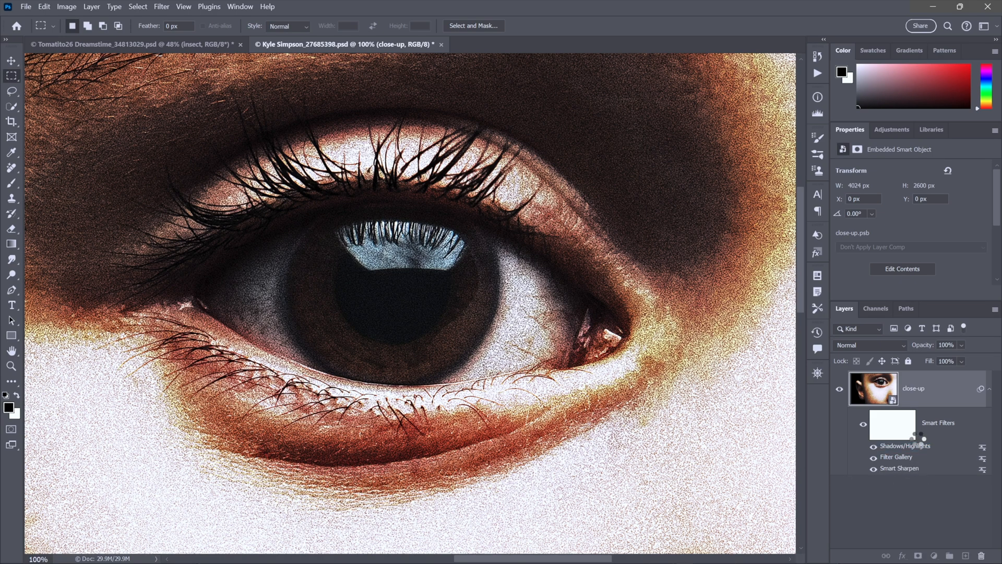
Move the Filter Gallery smart filter above Shadows/Highlights in the stack
click(161, 6)
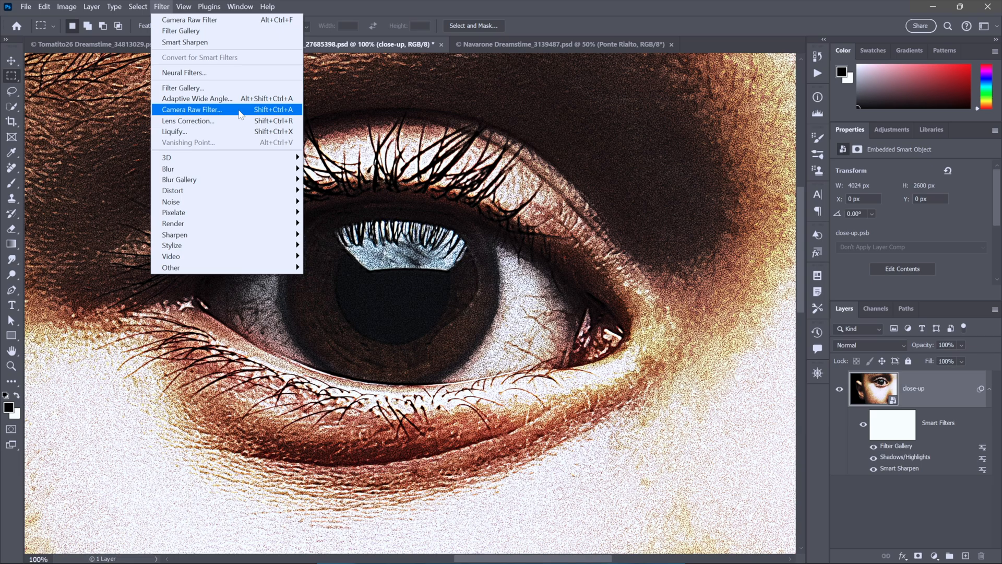
click(191, 109)
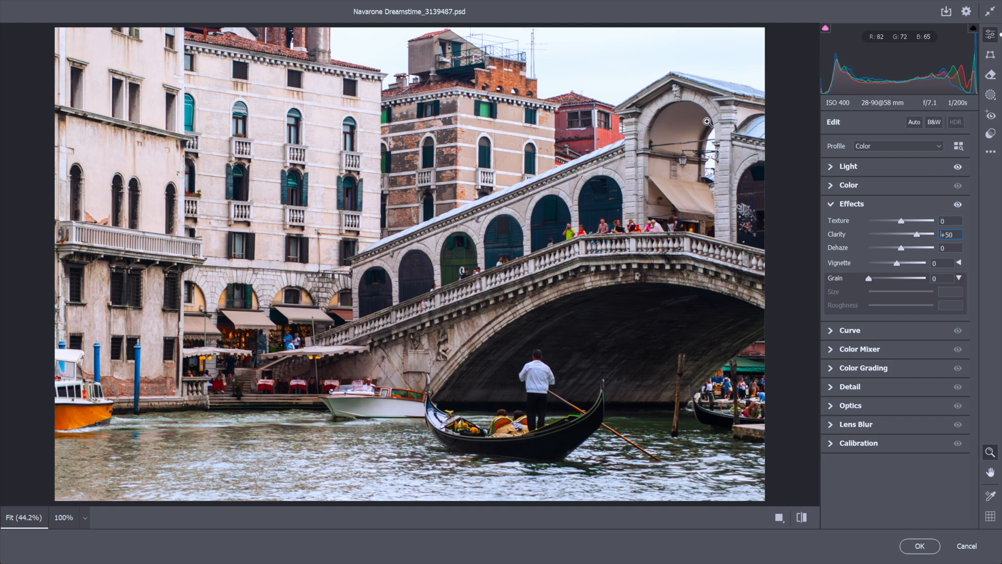
Brush over the wooden pole in the canal water with Camera Raw's Remove tool
drag(680, 358, 675, 435)
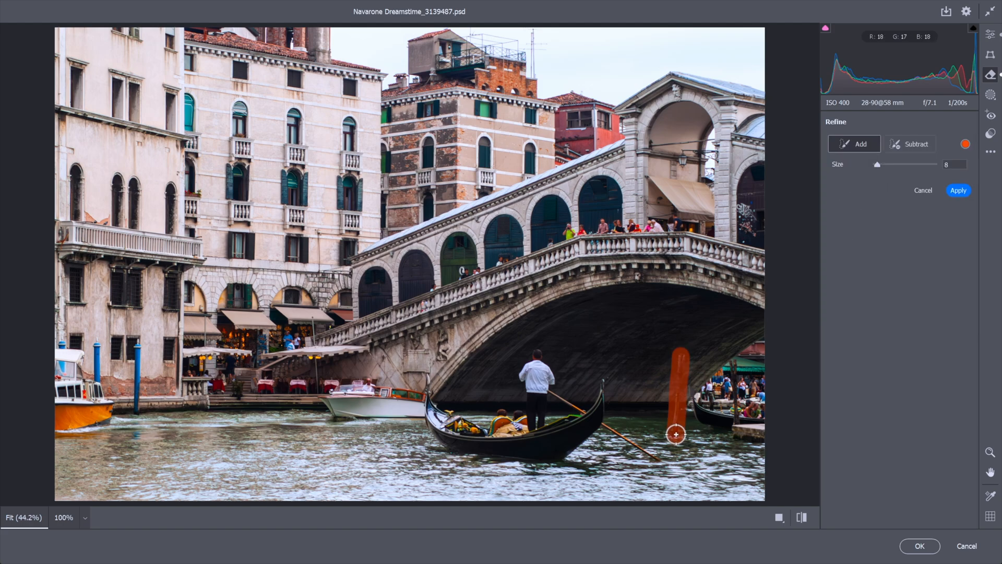